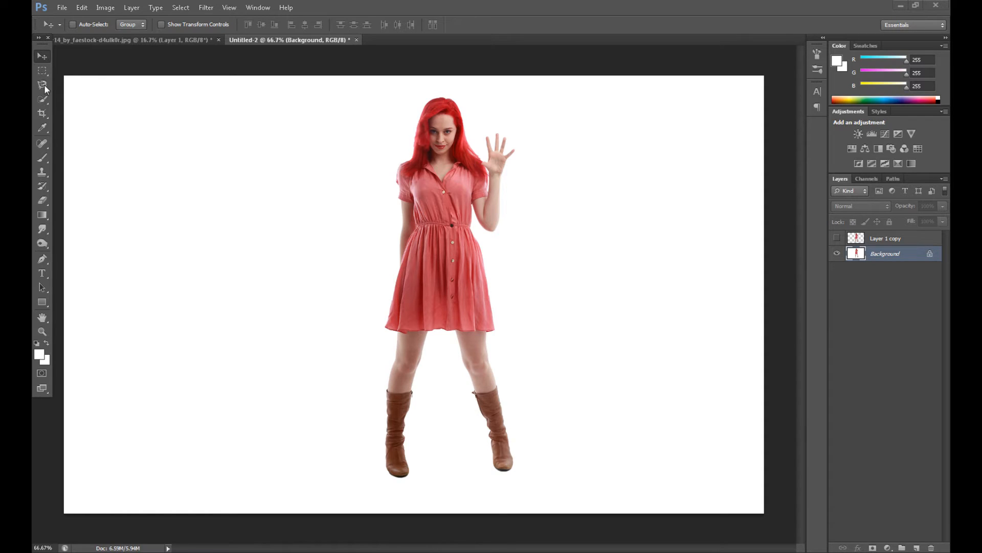
- Quick-select the red-haired woman from her leg up through her hair and spread fingers
click(42, 100)
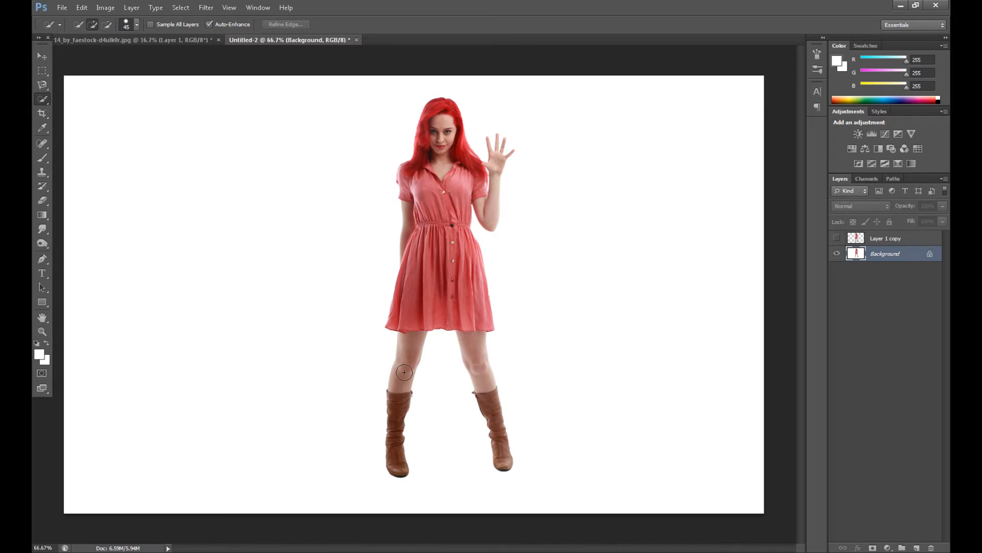
click(404, 373)
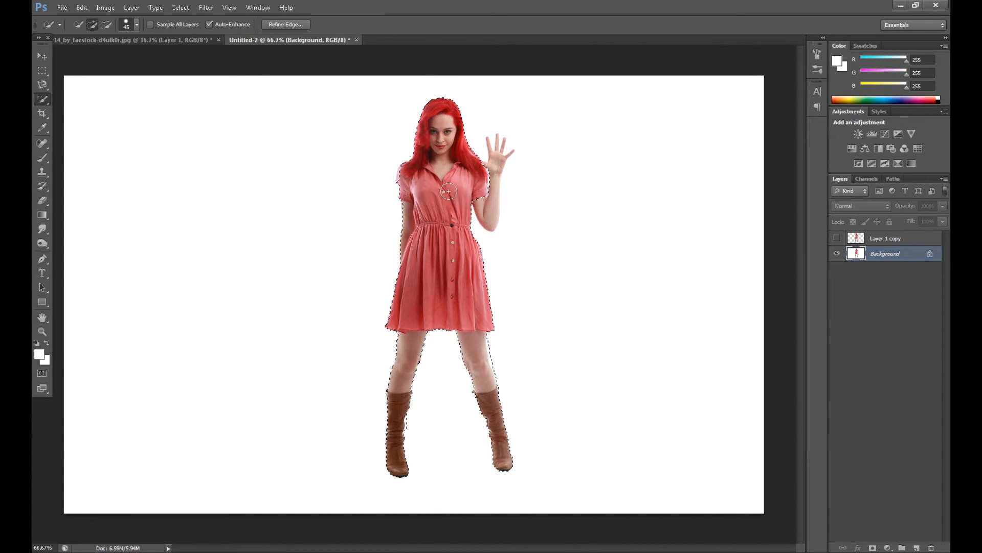
click(135, 25)
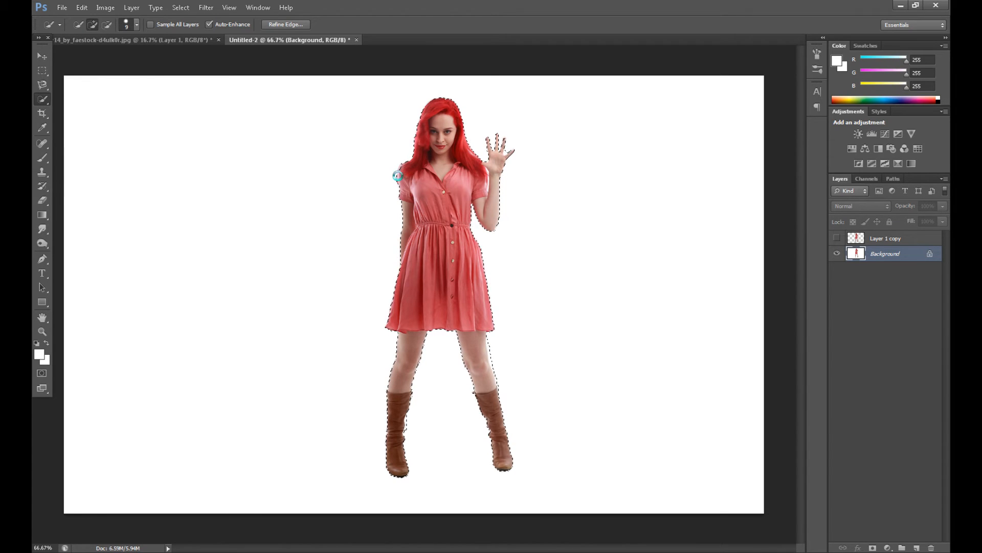
- Copy the selected woman to a new layer via Layer Via Copy, then remove it
right_click(457, 200)
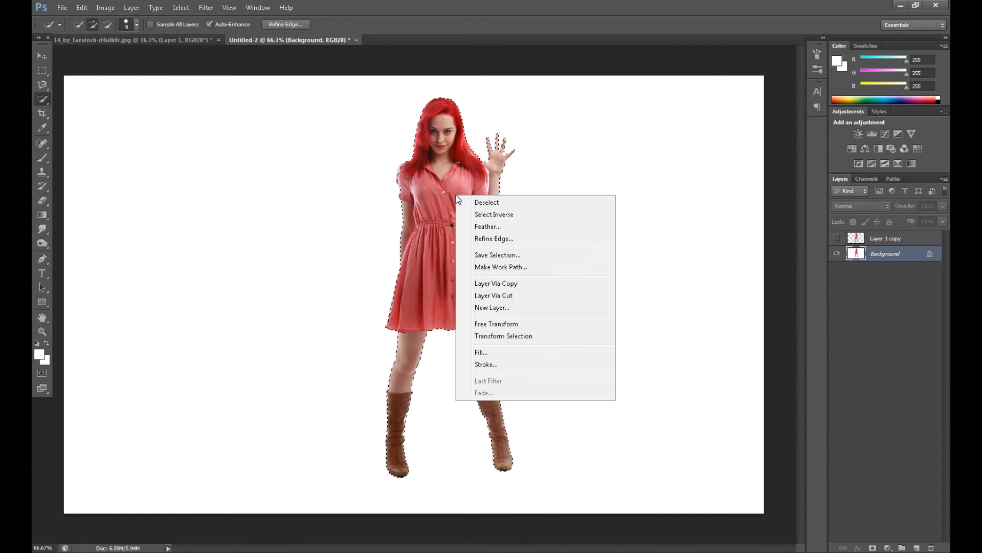
mouse_move(509, 284)
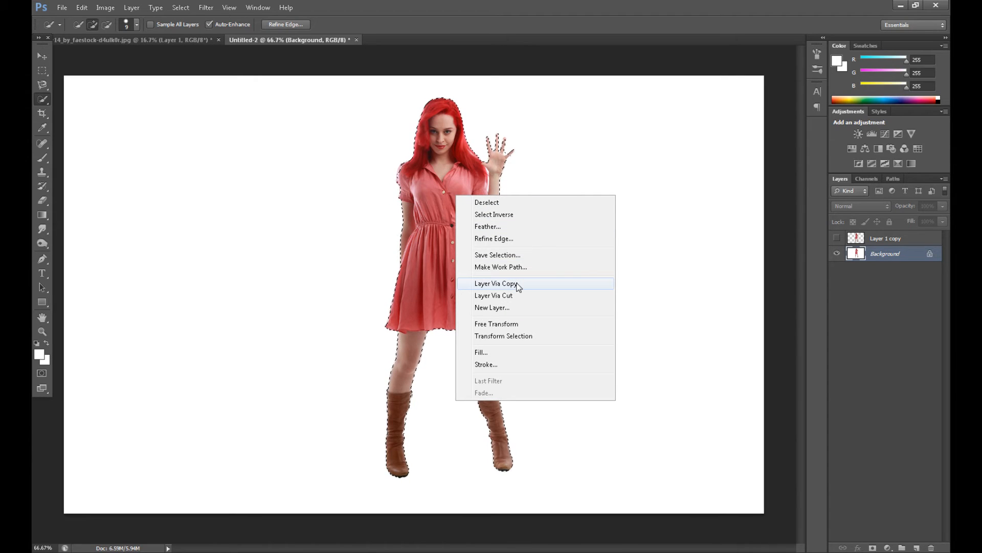
click(493, 283)
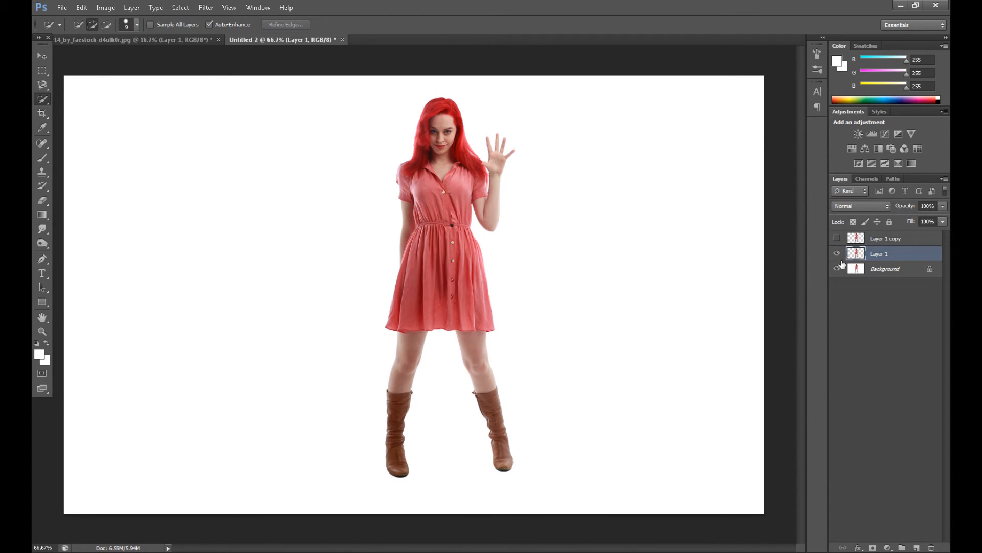
click(837, 269)
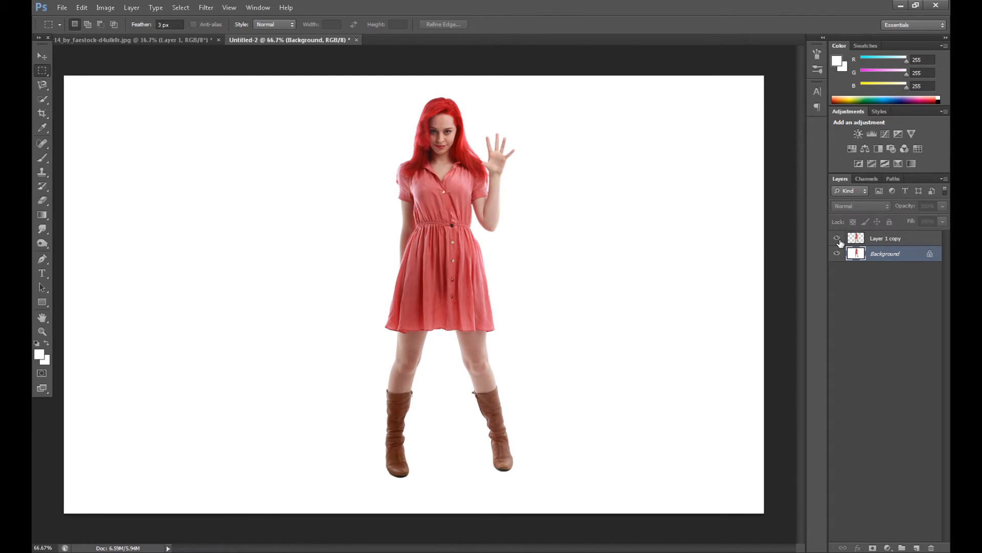
- Load Layer 1 copy's outline and add an Exposure adjustment darkened to black
click(886, 238)
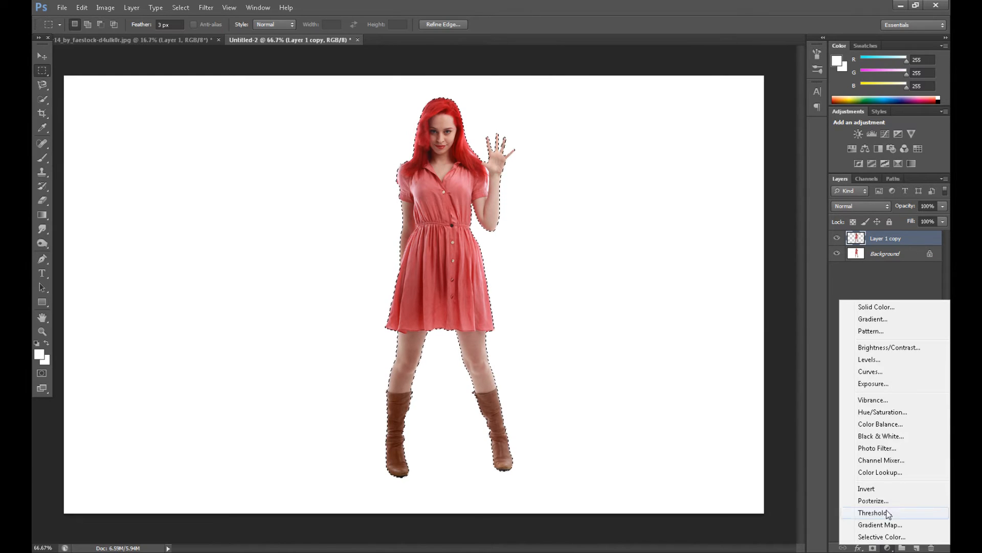
mouse_move(887, 411)
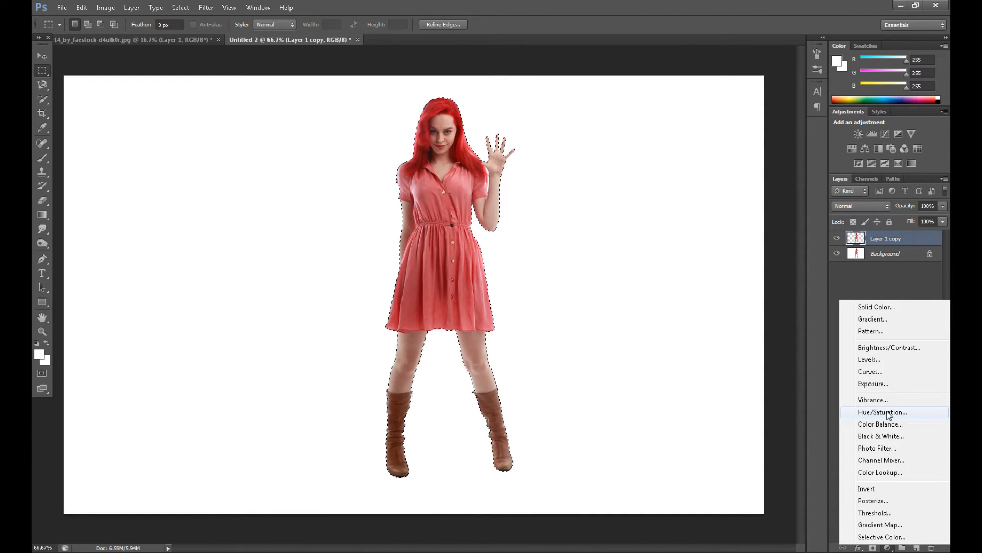
mouse_move(884, 383)
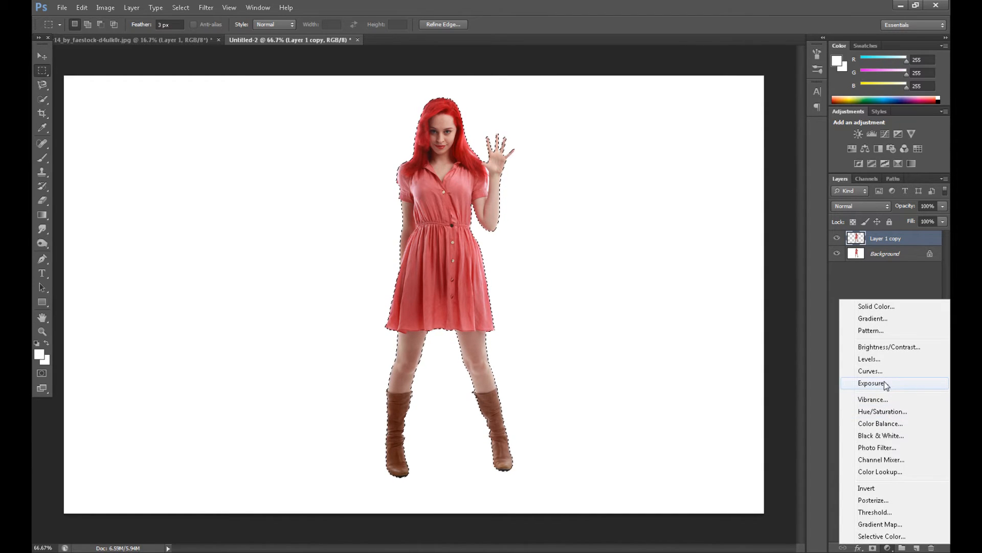
click(871, 383)
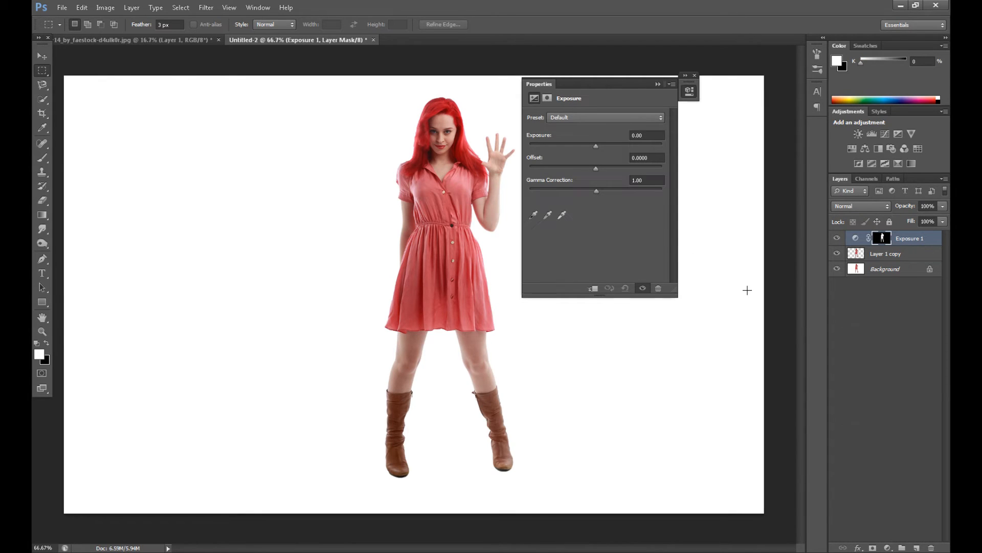
drag(595, 145, 528, 145)
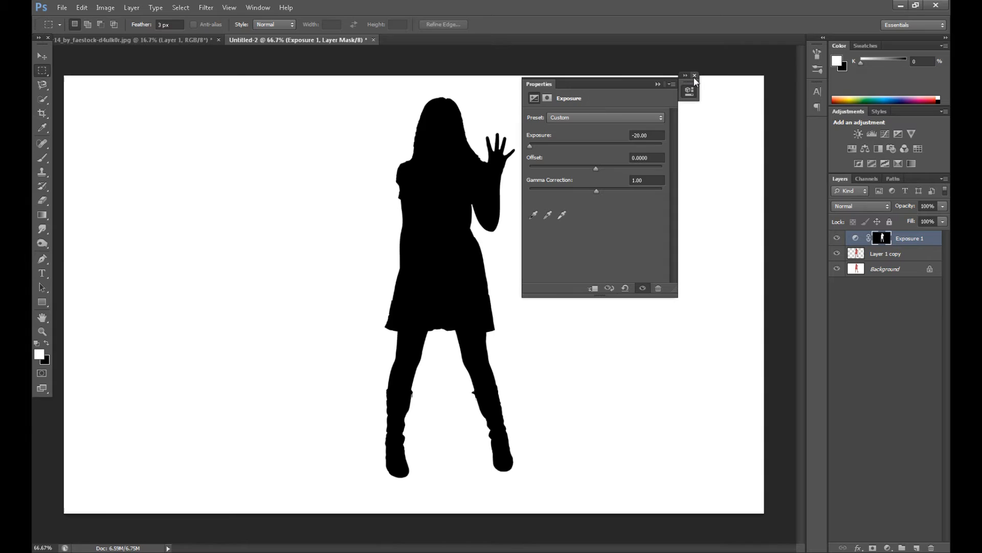
click(695, 75)
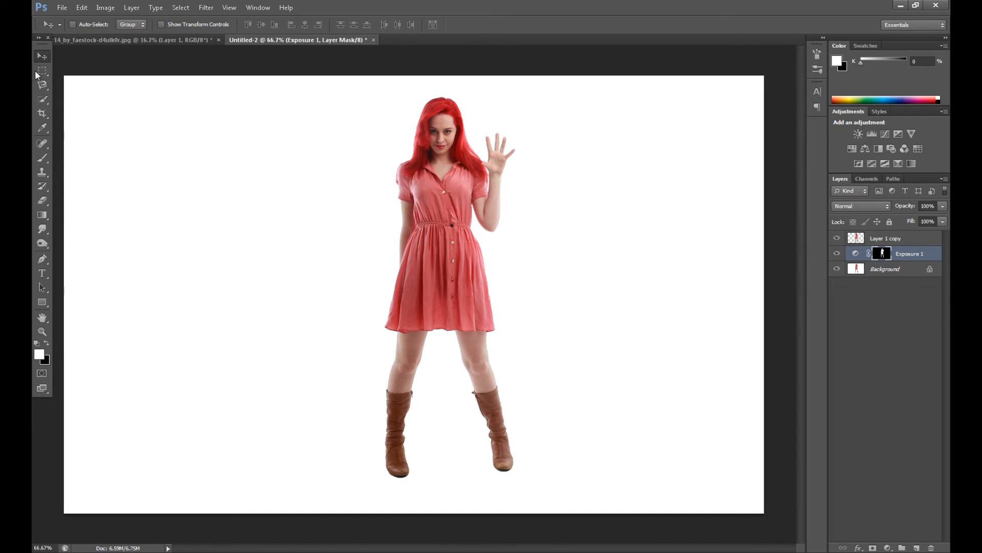
- Put the Exposure silhouette layer into Free Transform from its right-click menu
click(43, 71)
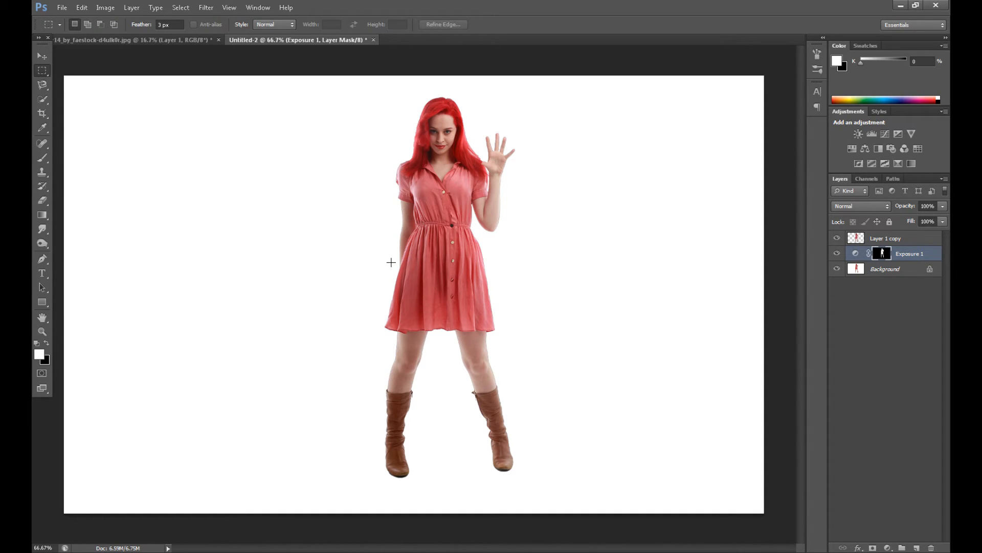
right_click(391, 261)
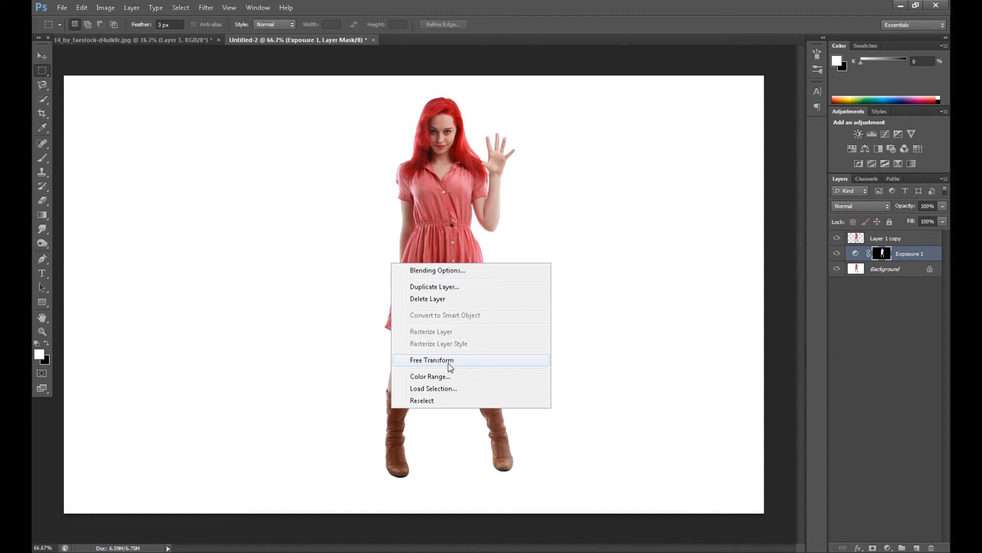
click(432, 360)
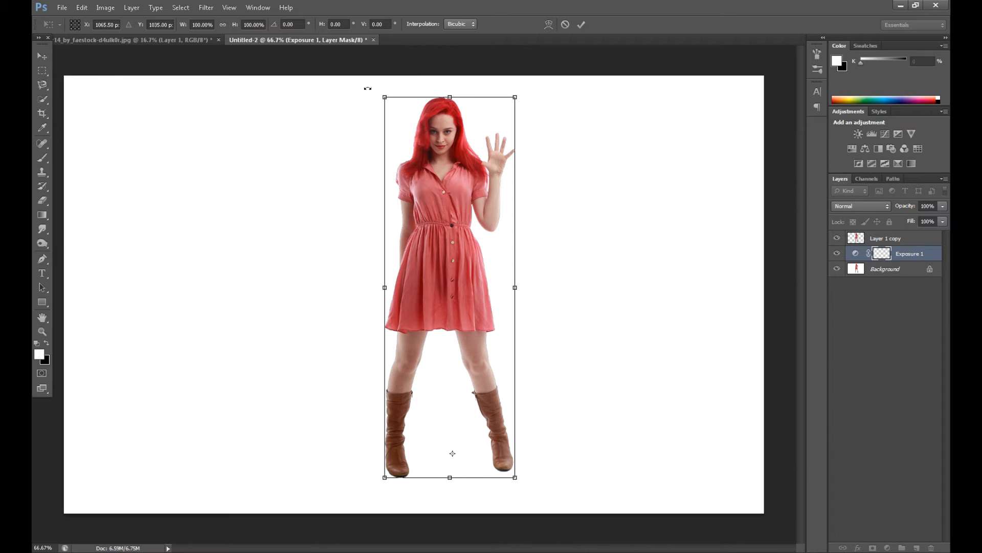
mouse_move(211, 202)
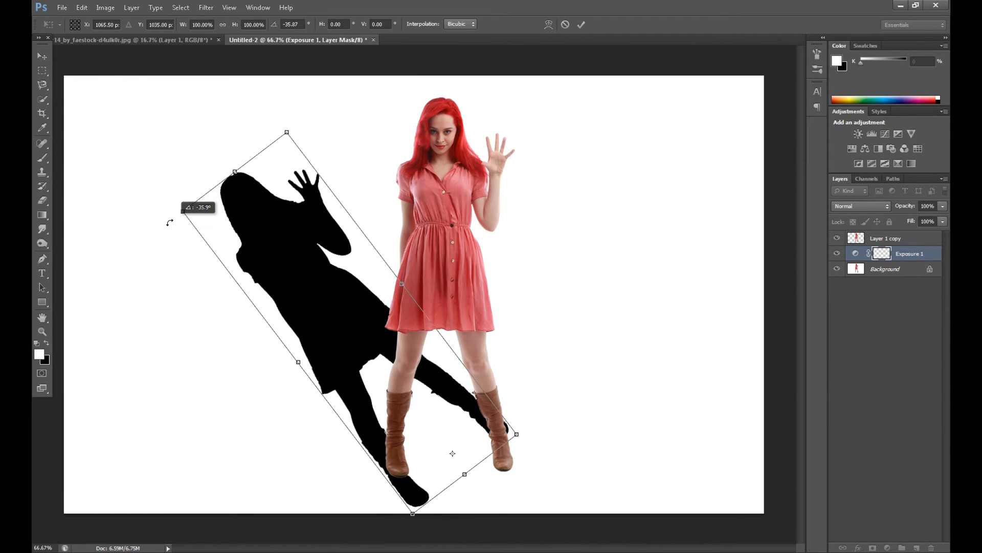
- Skew the shadow left, align its base with her feet, and flatten it
drag(169, 222, 179, 243)
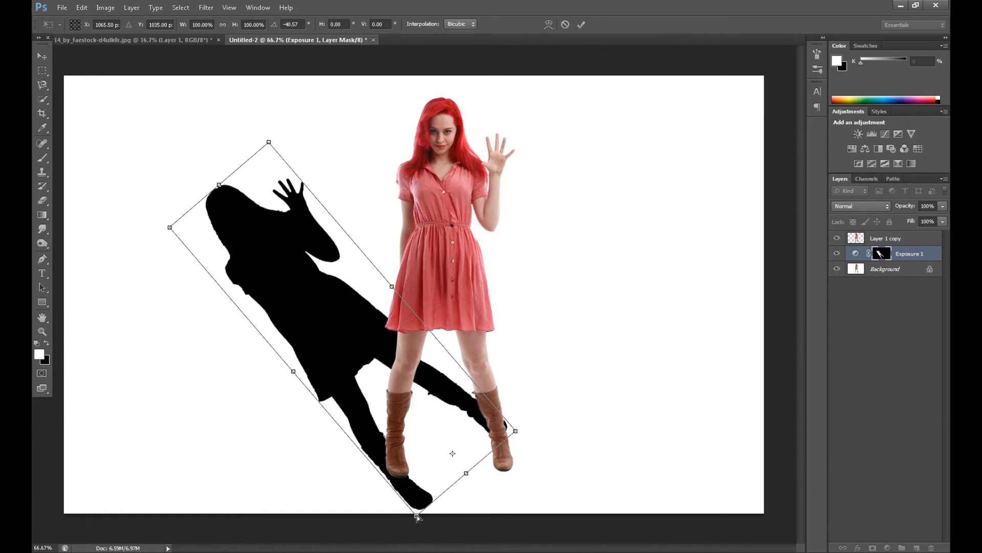
mouse_move(404, 473)
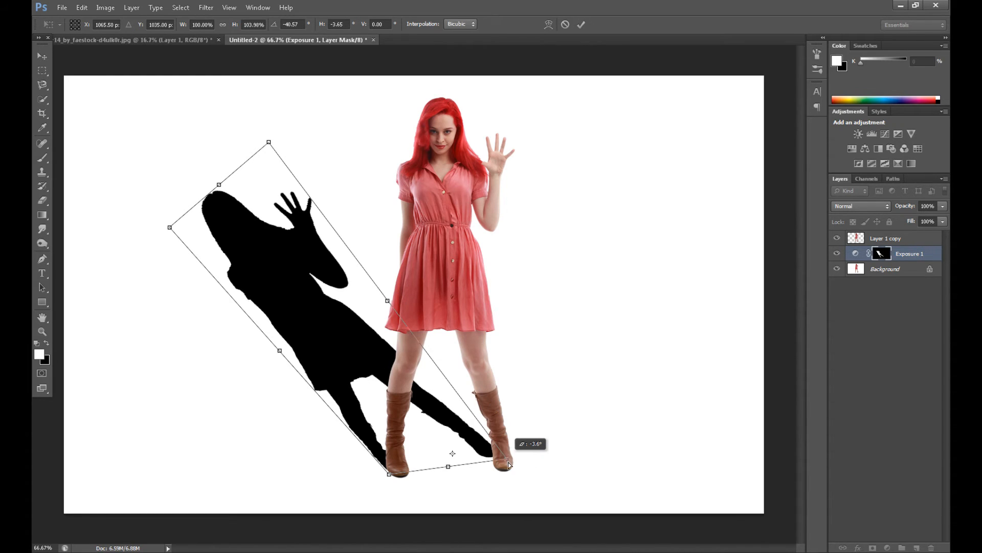
drag(508, 465, 515, 473)
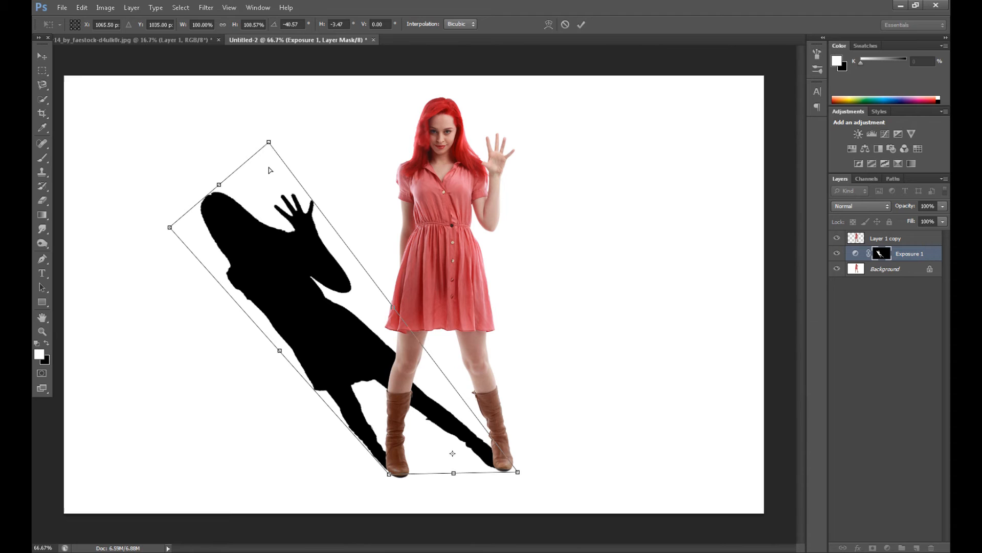
mouse_move(266, 197)
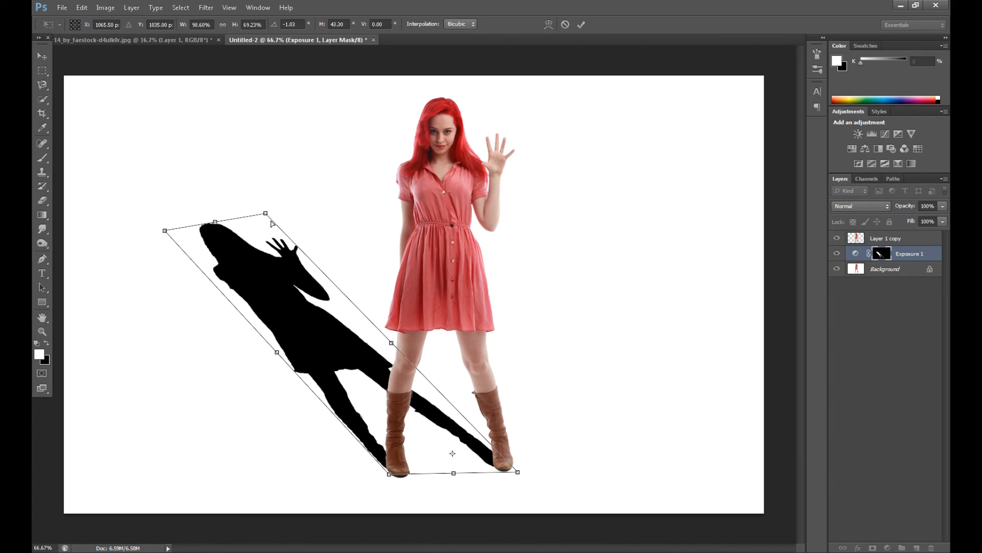
drag(270, 223, 277, 227)
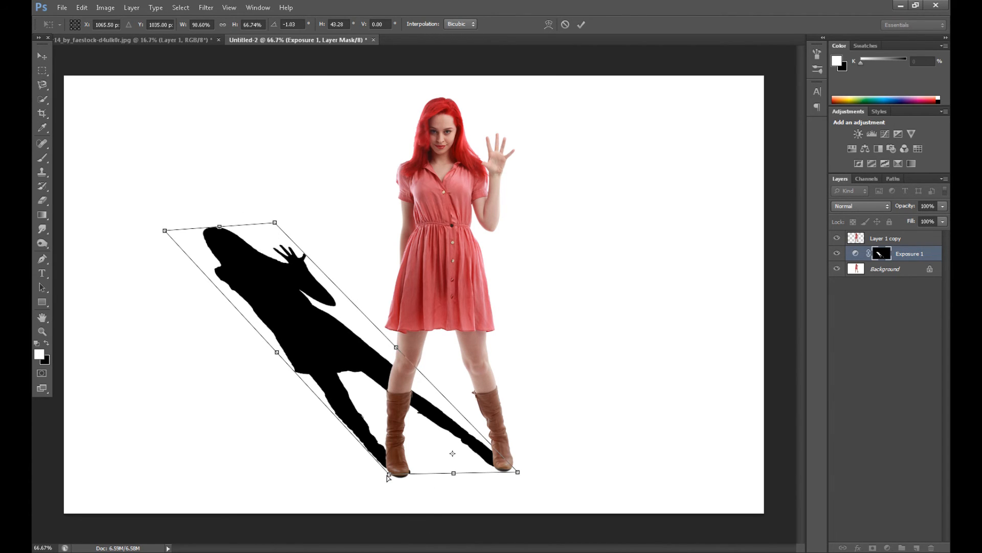
drag(385, 476, 385, 472)
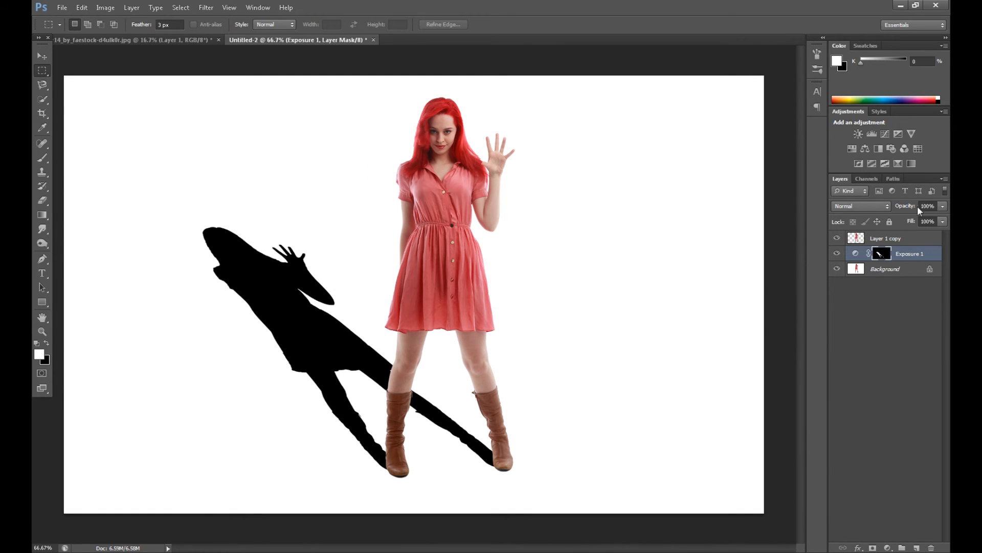
- Lower the shadow layer's opacity to 90%
click(927, 206)
text(90)
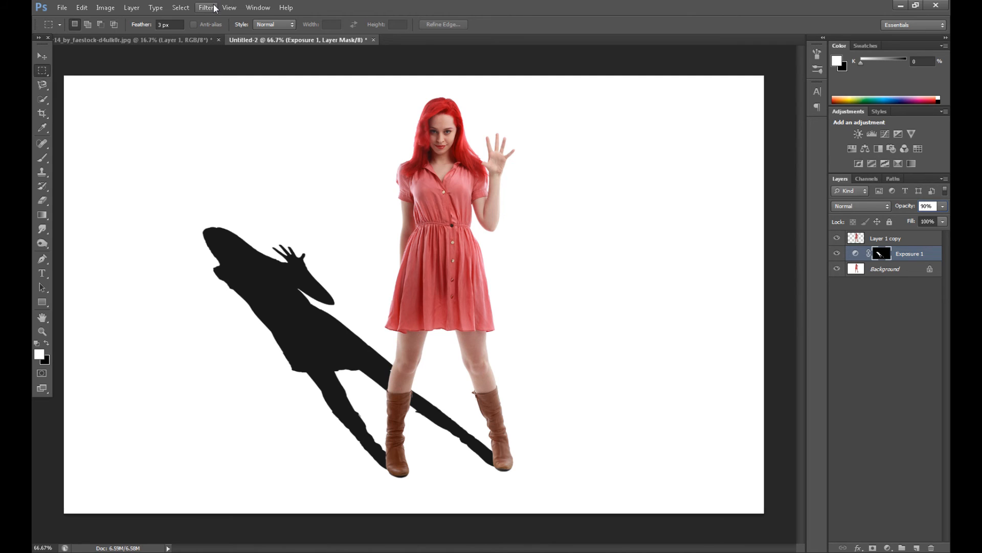
- Apply an 11.4-pixel Gaussian Blur to the shadow layer
click(207, 8)
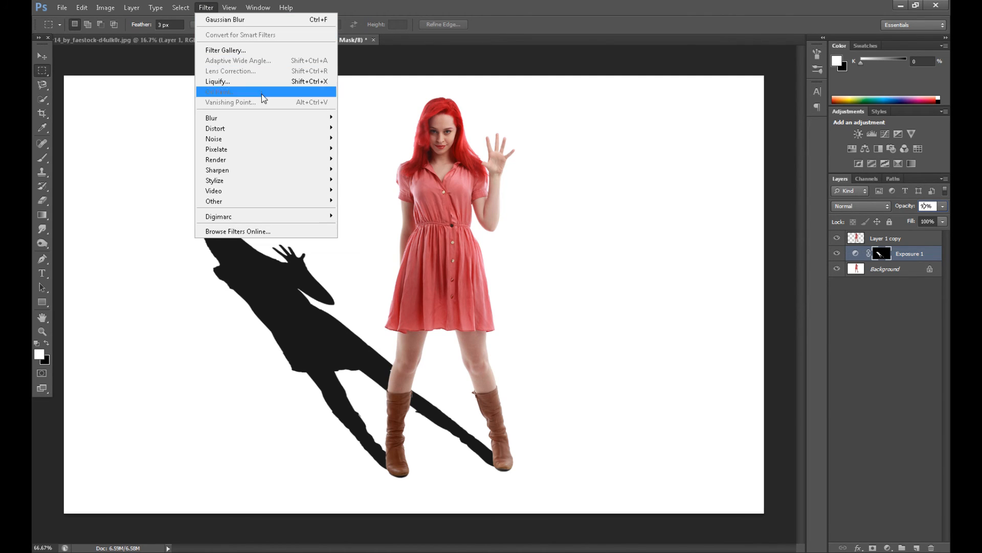
mouse_move(211, 118)
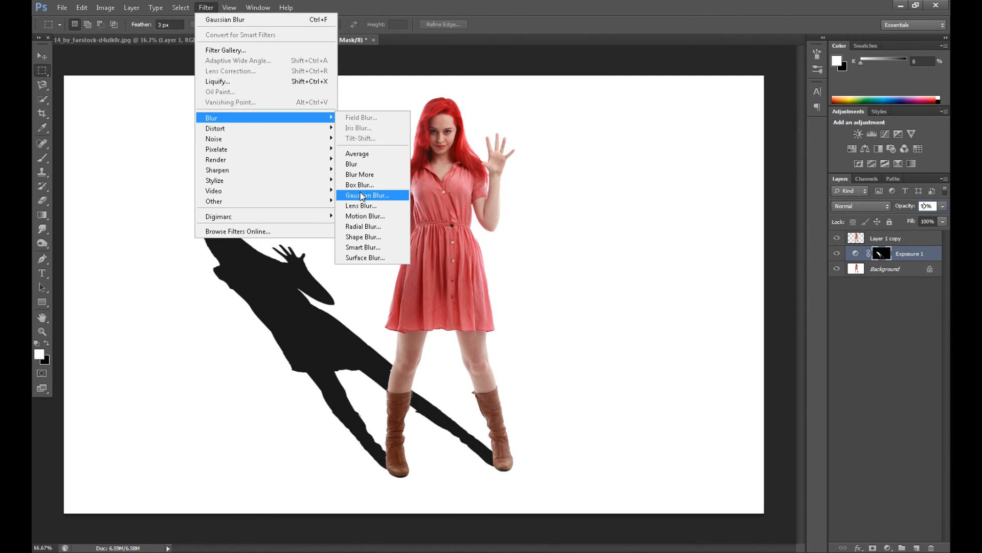
click(365, 195)
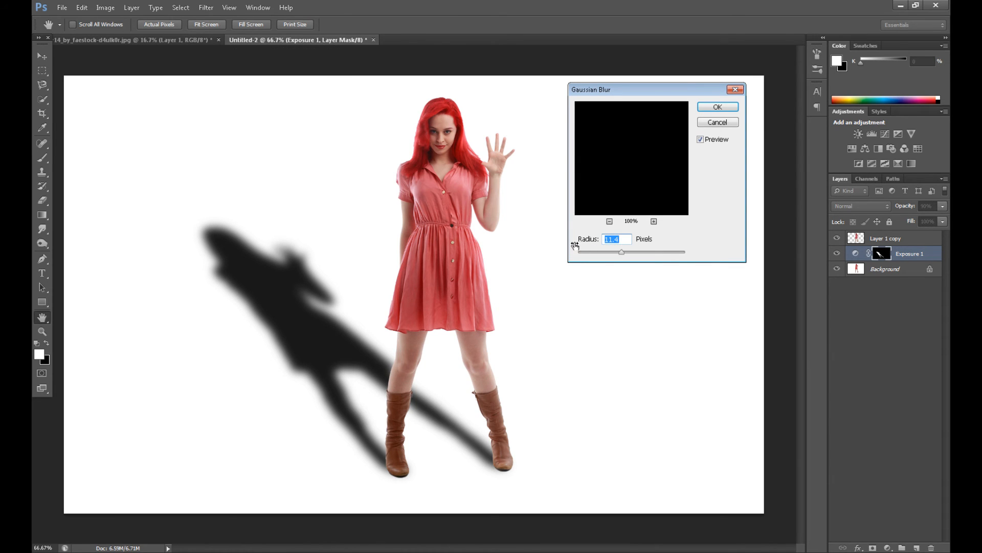
mouse_move(717, 108)
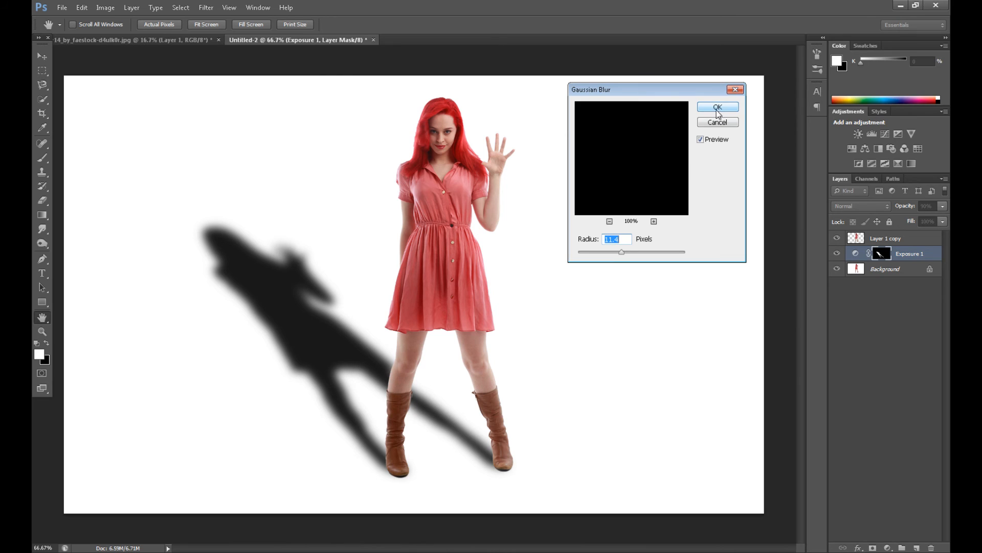
click(717, 107)
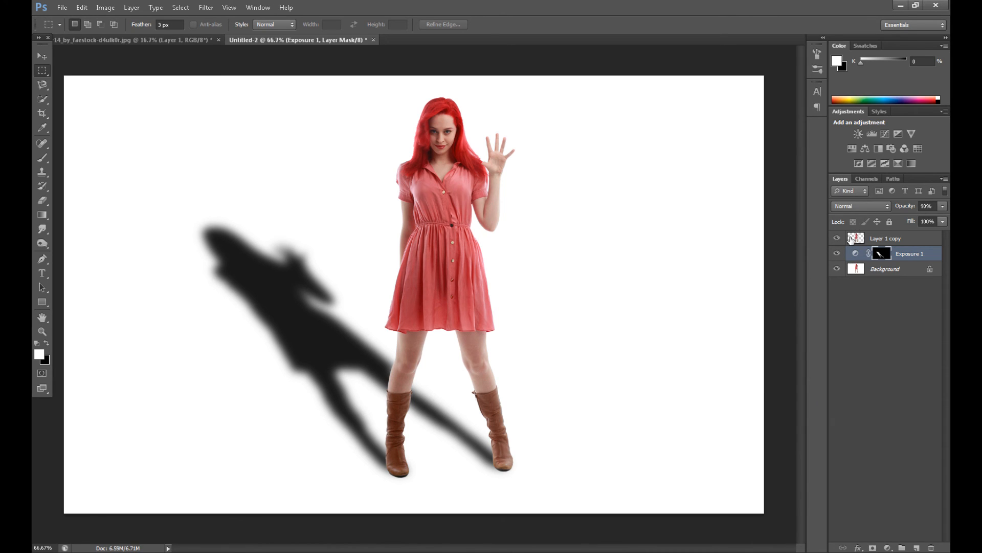
right_click(856, 238)
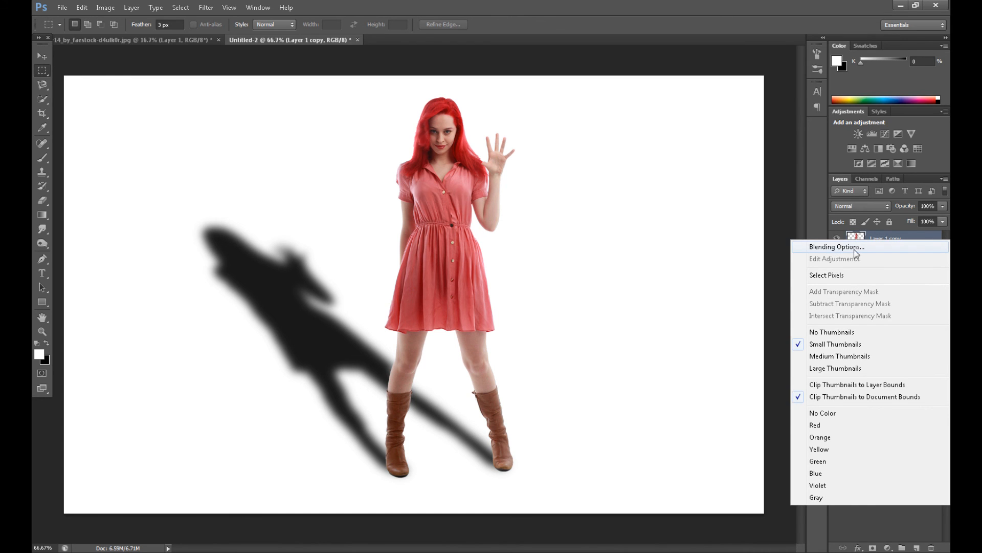
click(836, 246)
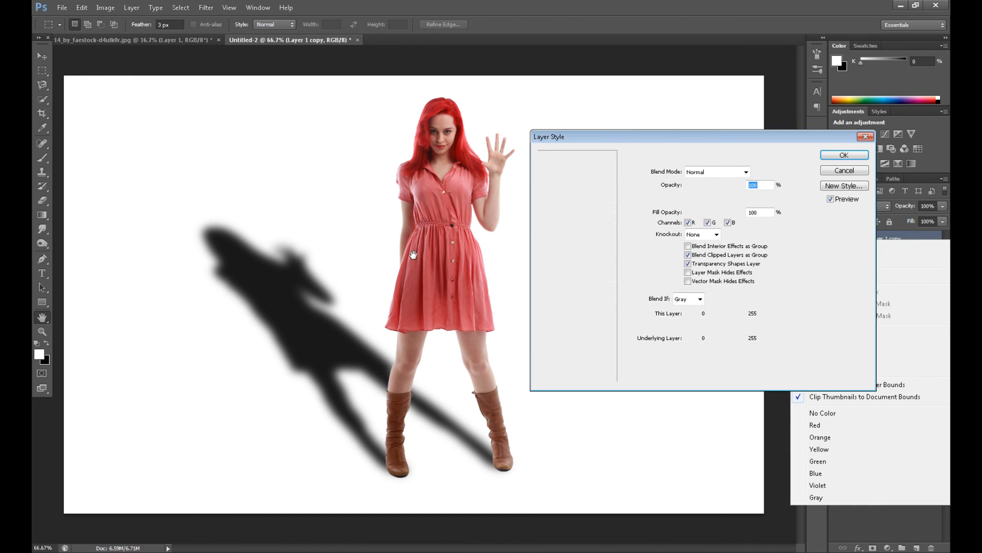
click(845, 170)
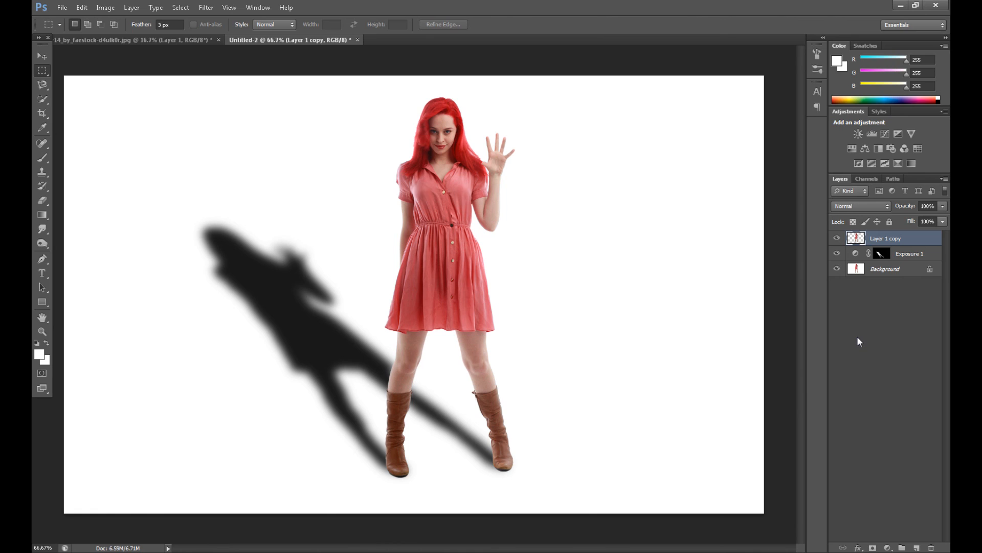
click(910, 253)
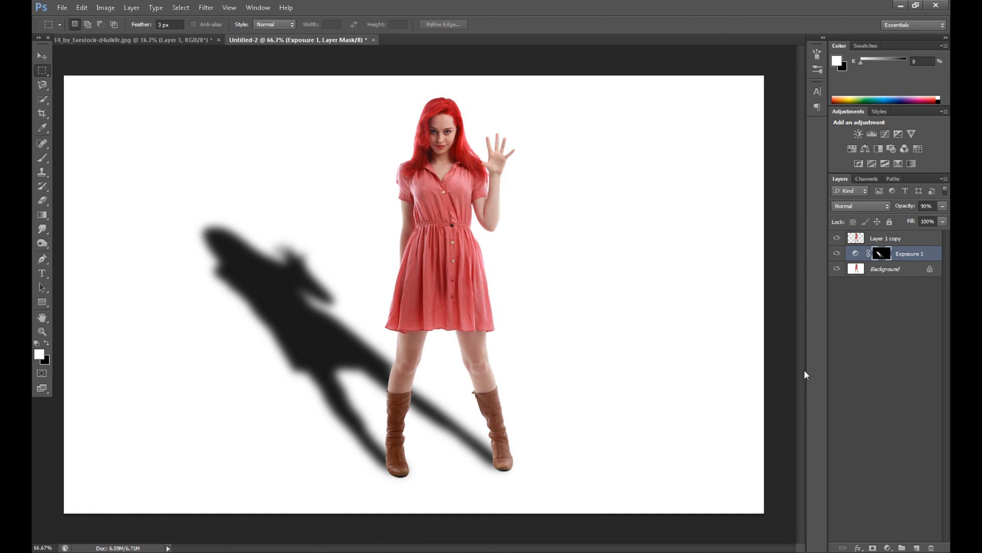
mouse_move(846, 443)
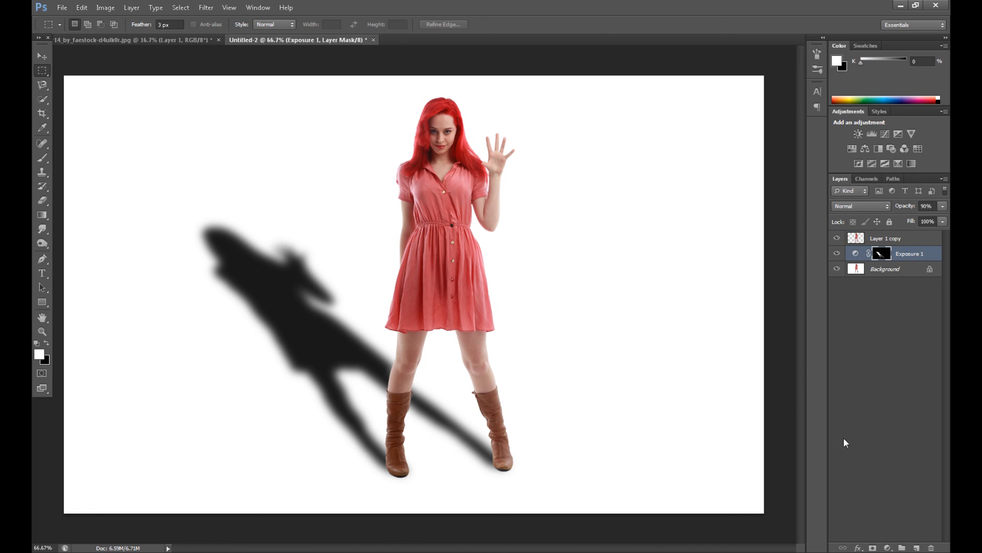
mouse_move(831, 450)
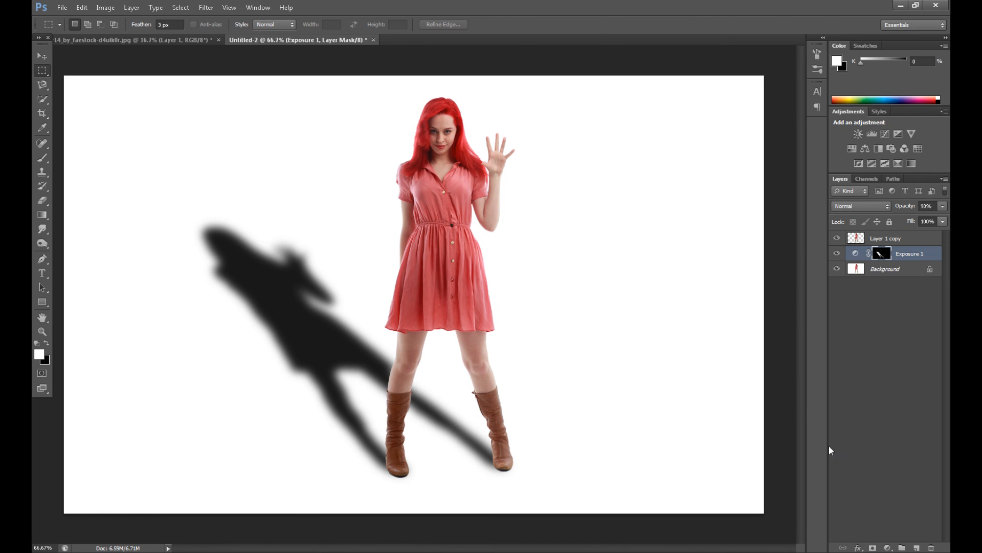
mouse_move(820, 450)
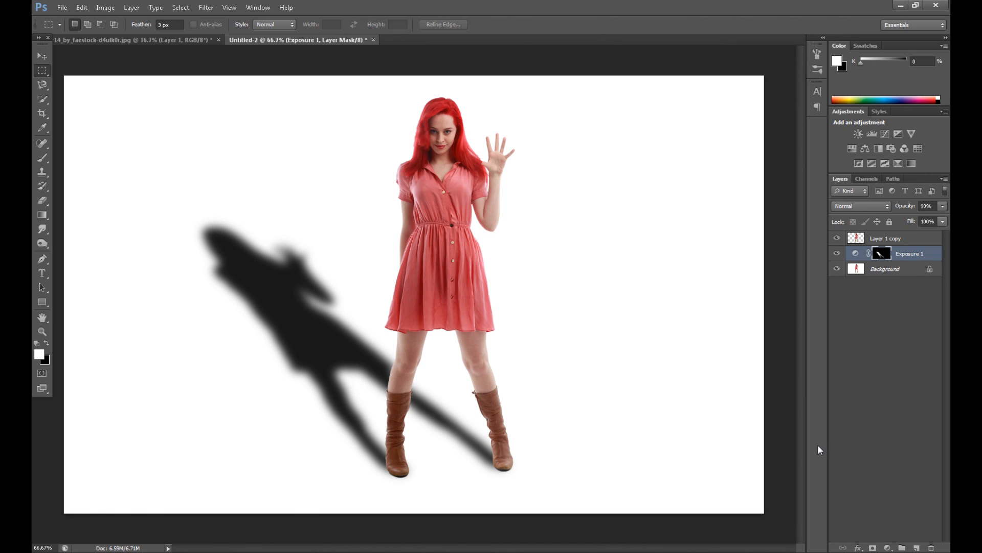